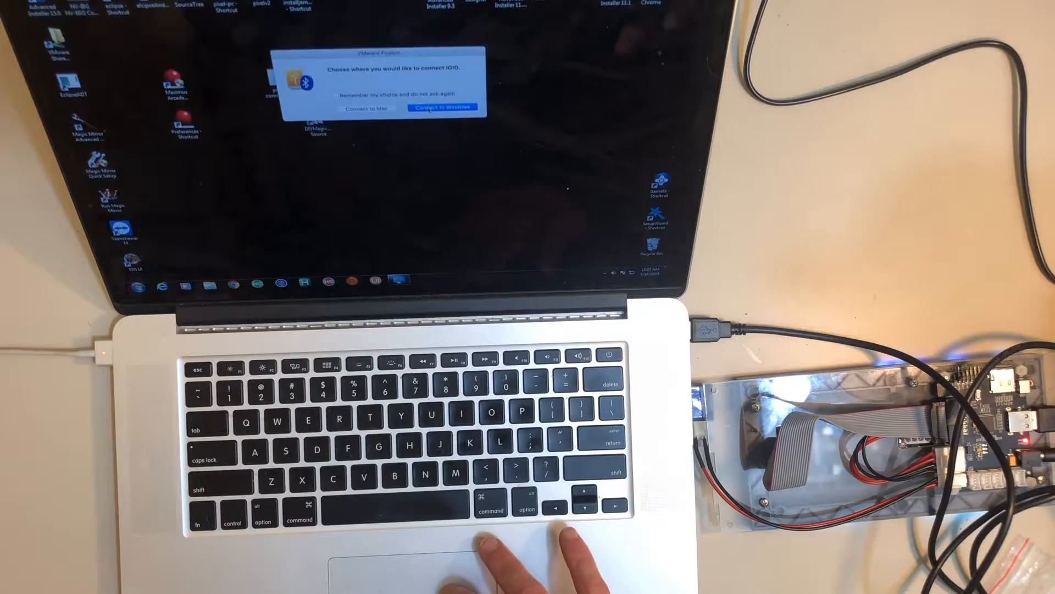
# - Attach the newly plugged-in USB board to the Windows 7 virtual machine via 'Connect to Windows'
pyautogui.click(438, 108)
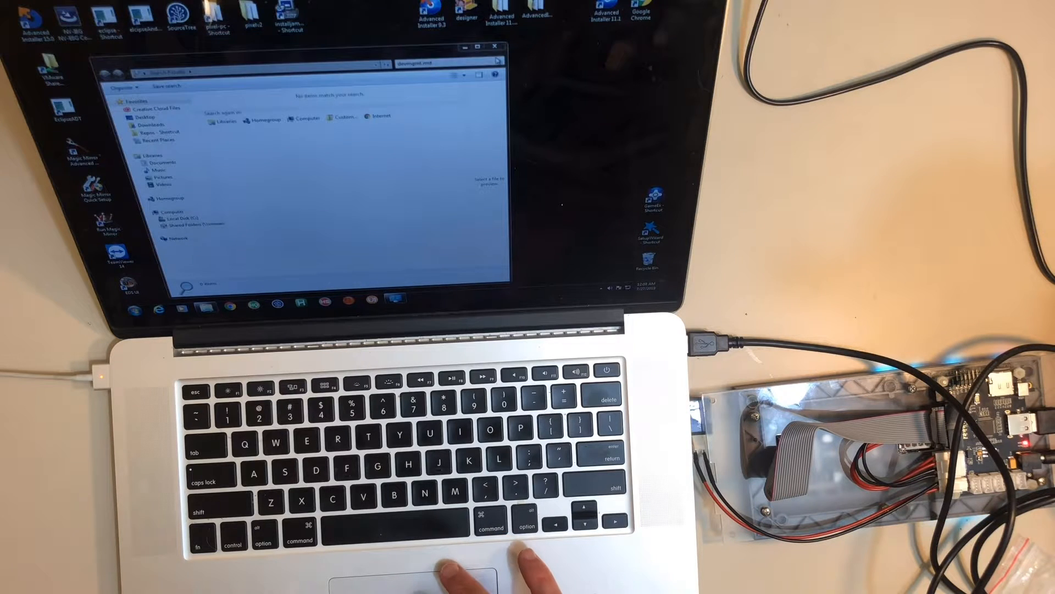
# - Launch Pixelcade Settings from Start > All Programs > Pixelcade LED Marquee
pyautogui.click(133, 303)
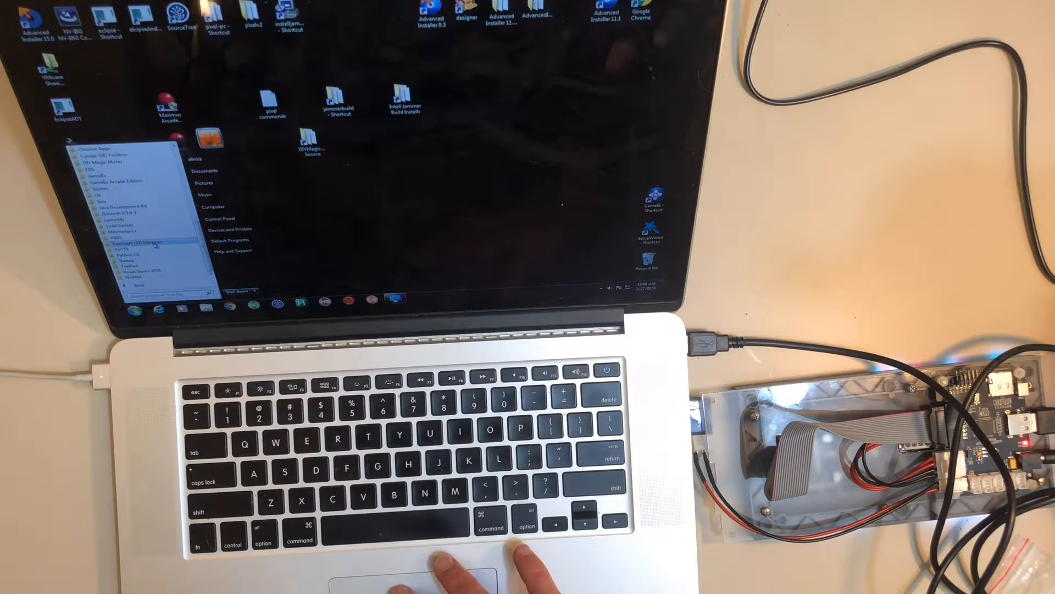
pyautogui.click(155, 244)
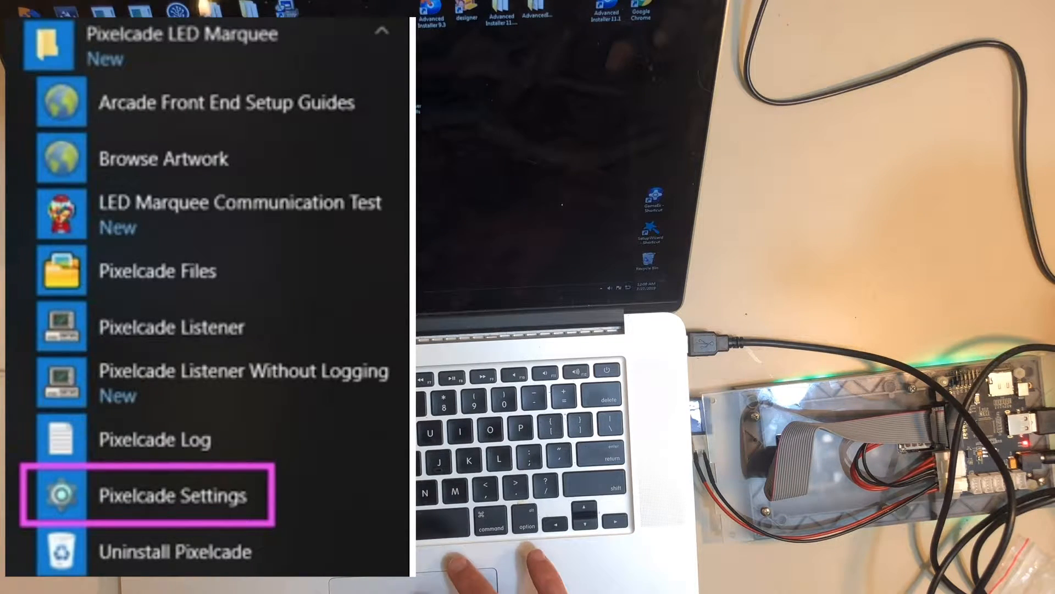
pyautogui.click(175, 496)
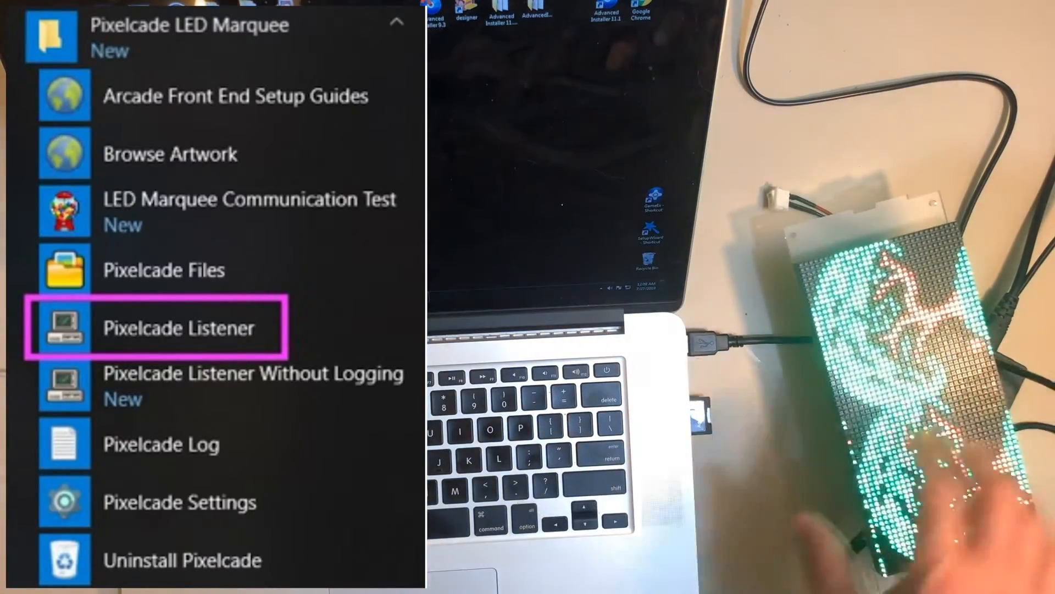
# - Launch Pixelcade Listener from the Pixelcade LED Marquee Start menu folder
pyautogui.click(177, 327)
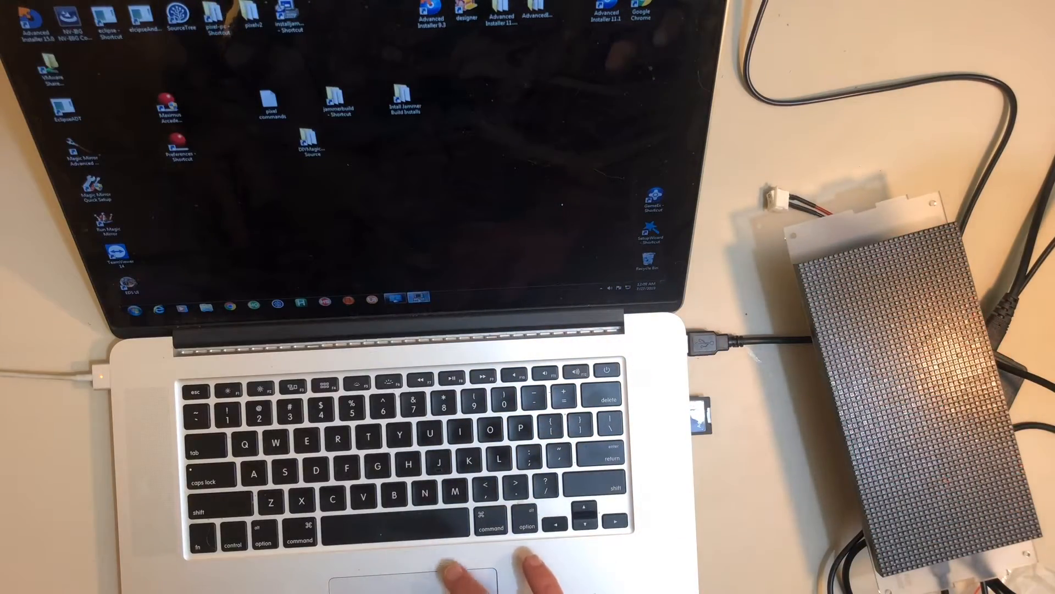